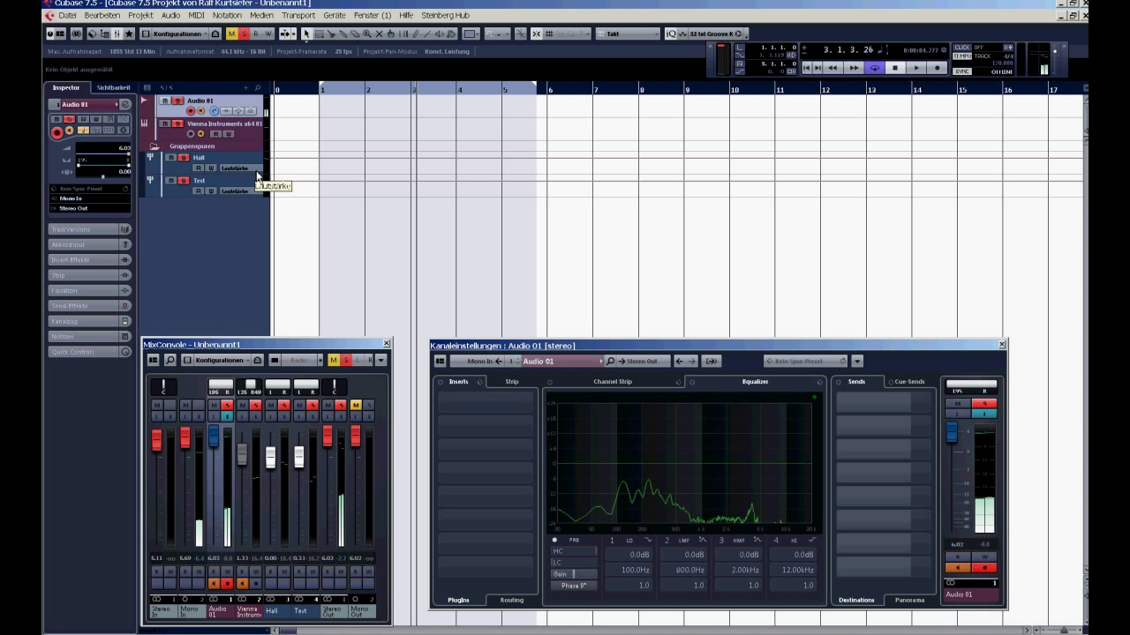
- Show the Vienna Instruments channel settings with the first send slot at 'Kein Bus'
left_click(215, 123)
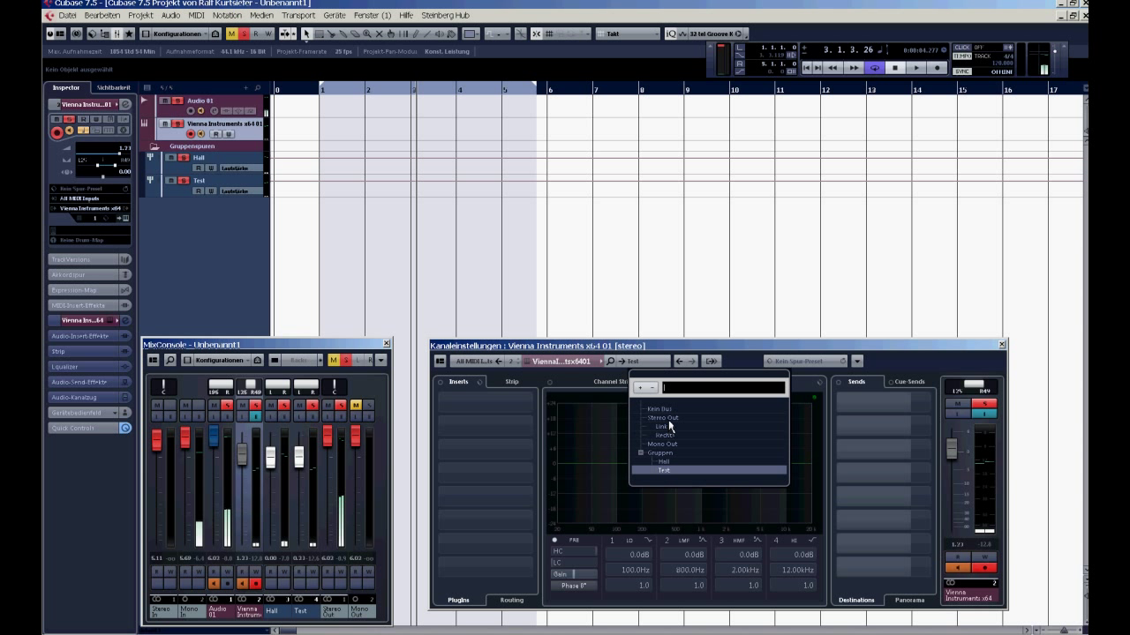
left_click(664, 416)
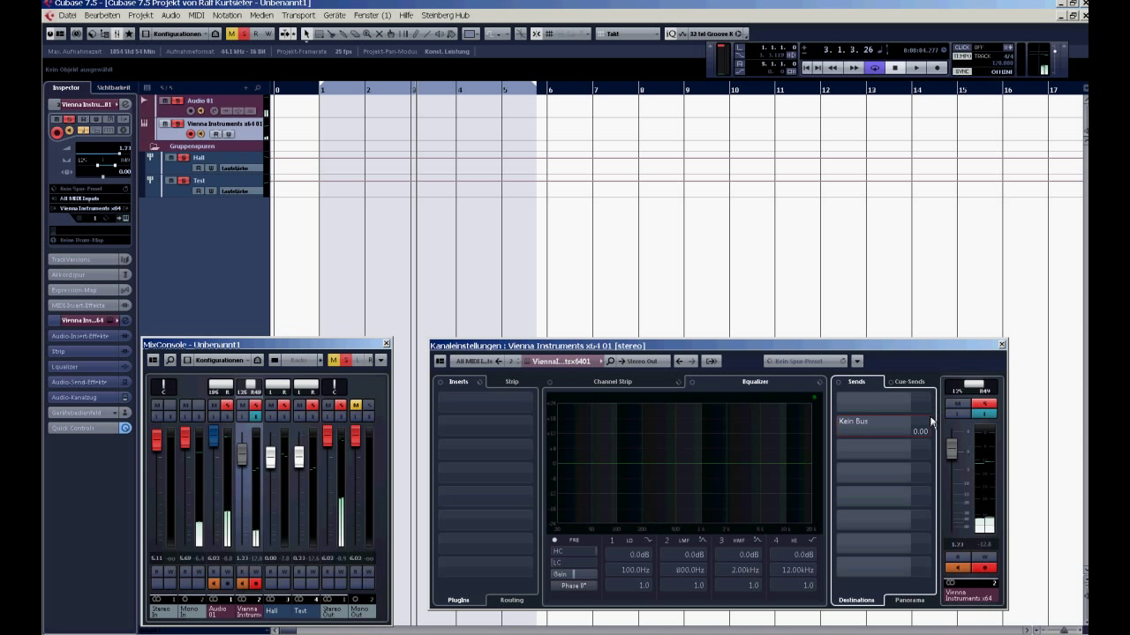
- Route the first send to Gruppen > Hall and switch it on
left_click(874, 420)
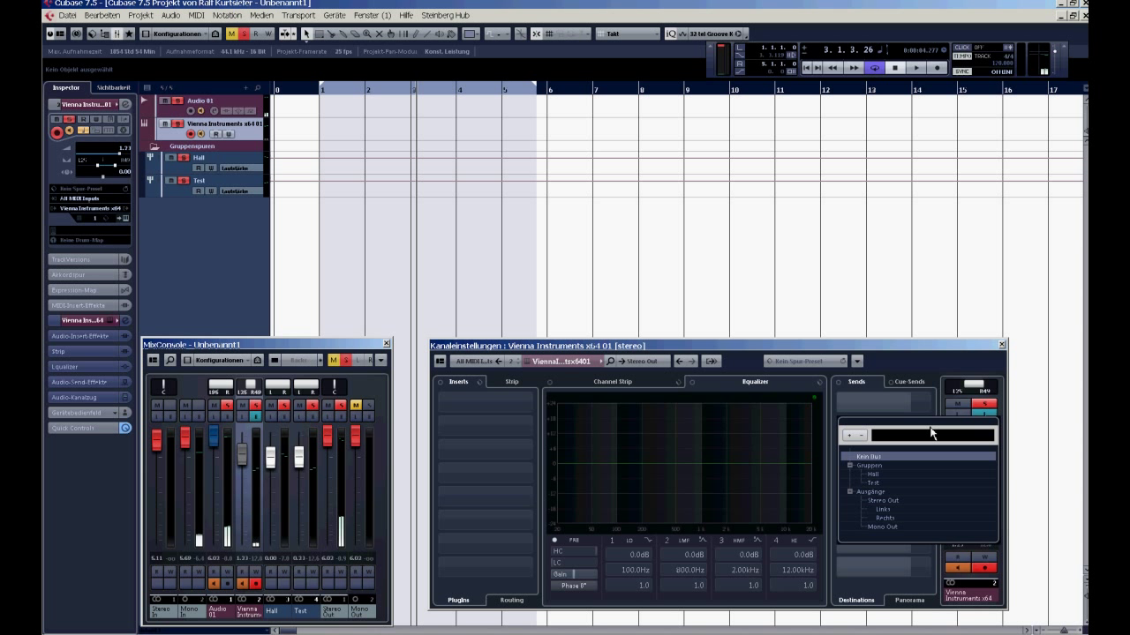
mouse_move(879, 484)
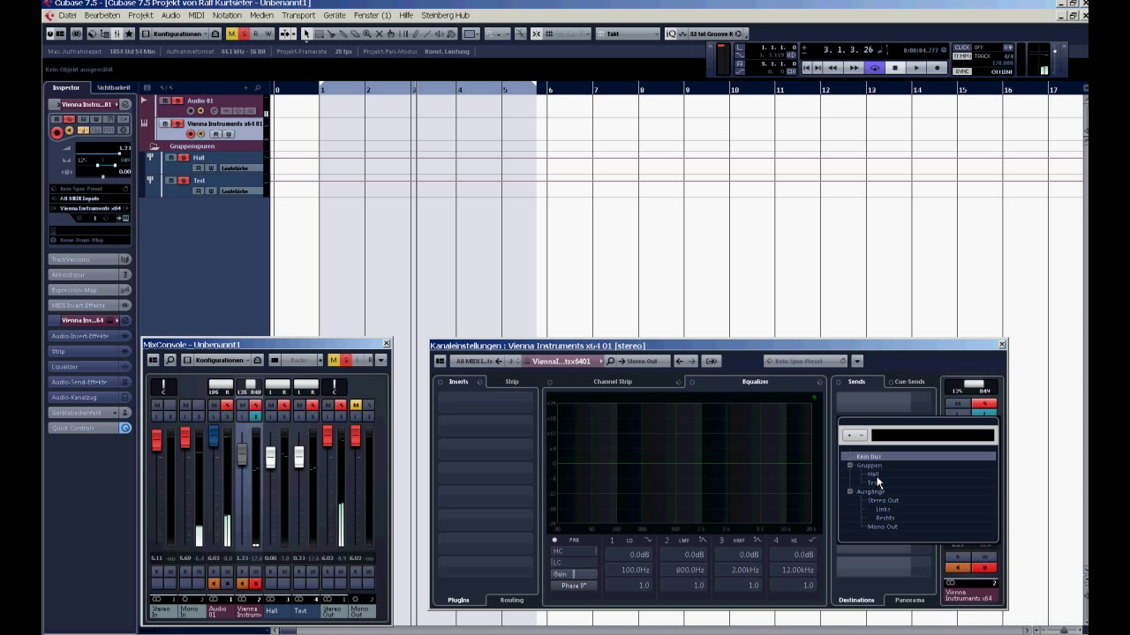
left_click(872, 473)
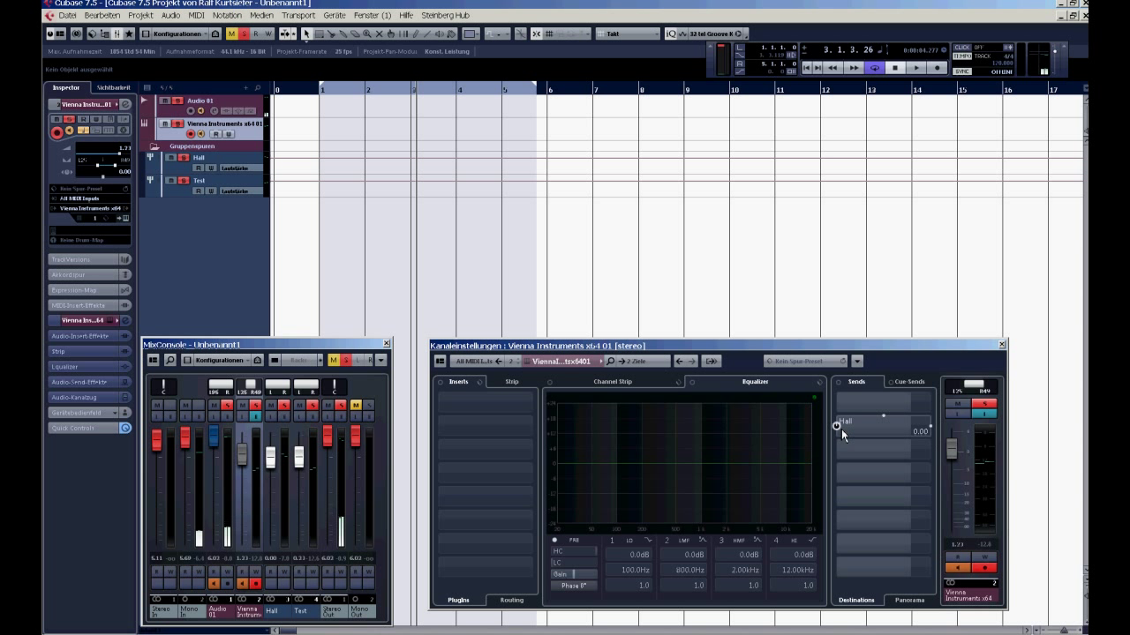
left_click(869, 425)
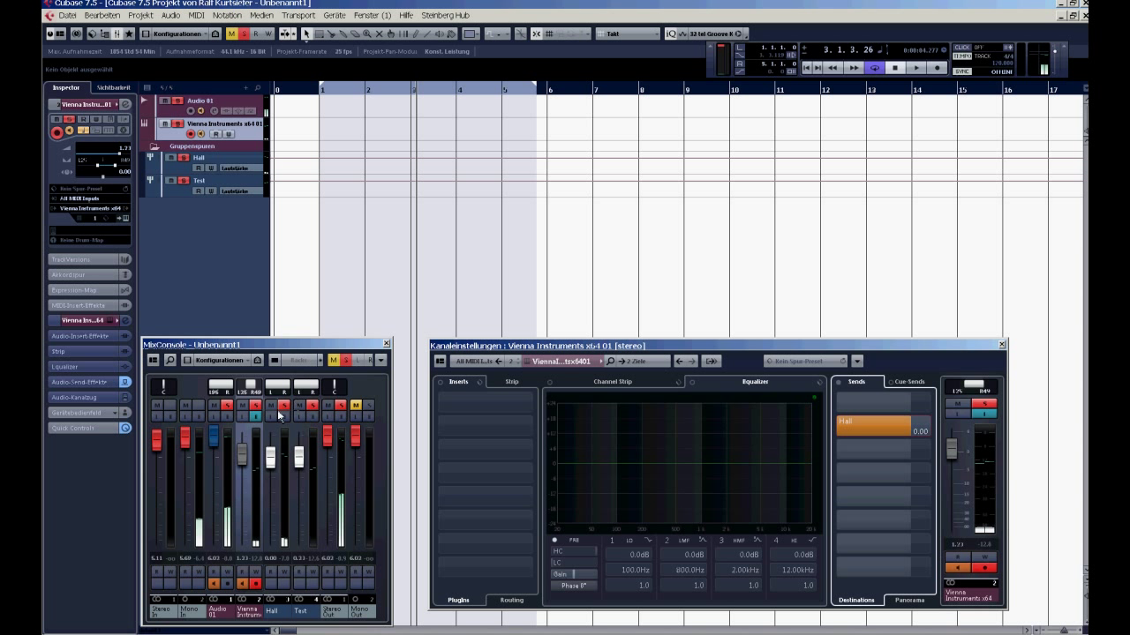
mouse_move(253, 390)
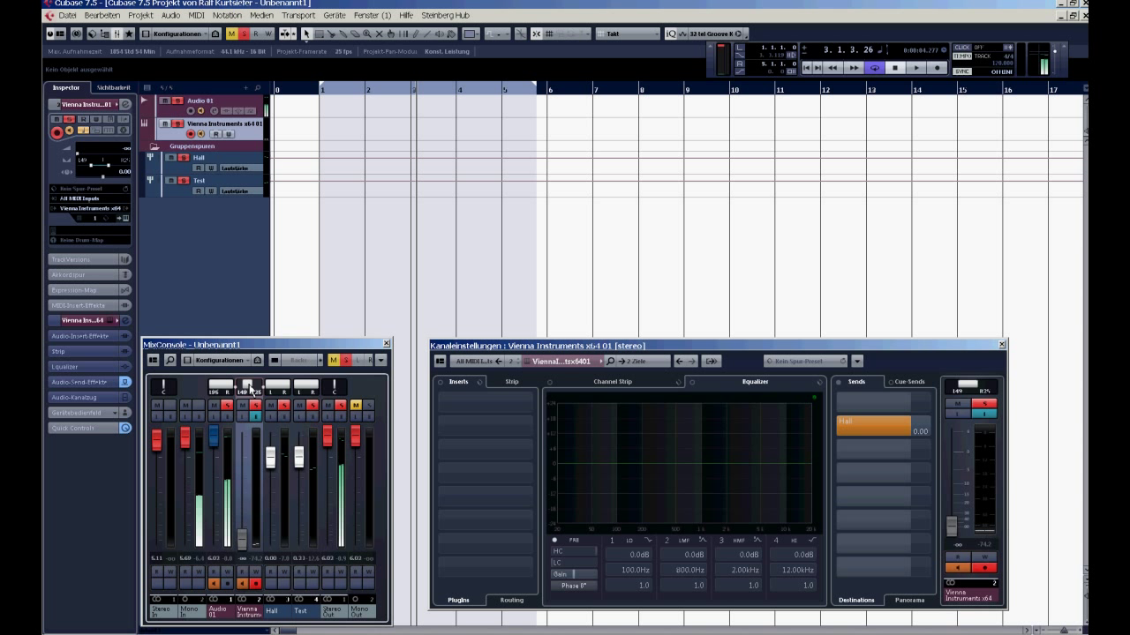
mouse_move(702, 498)
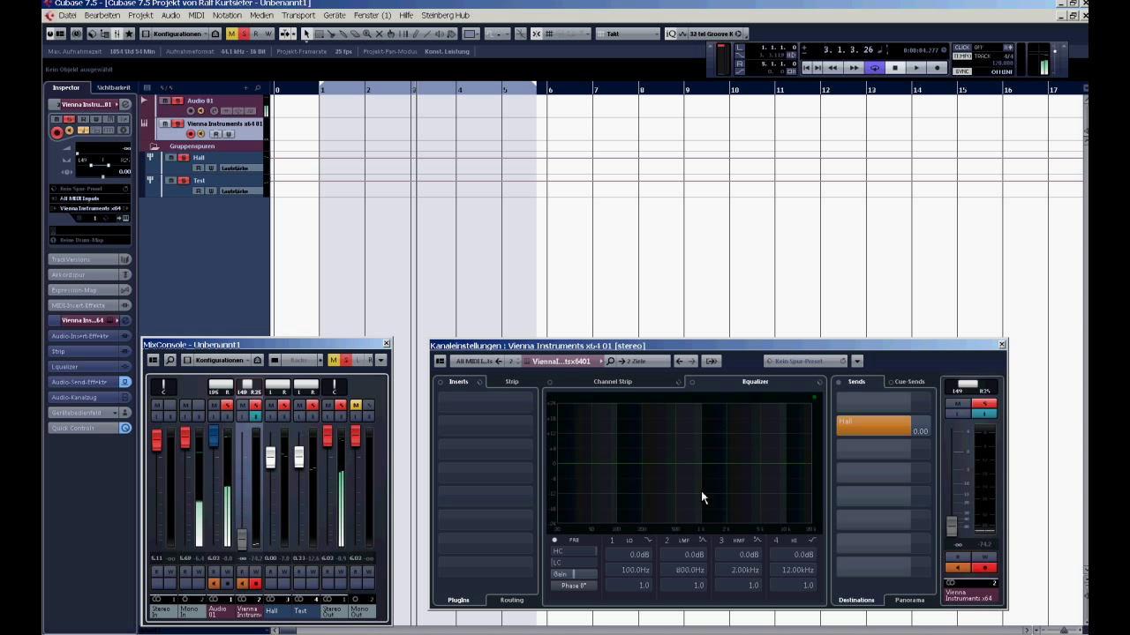
mouse_move(721, 431)
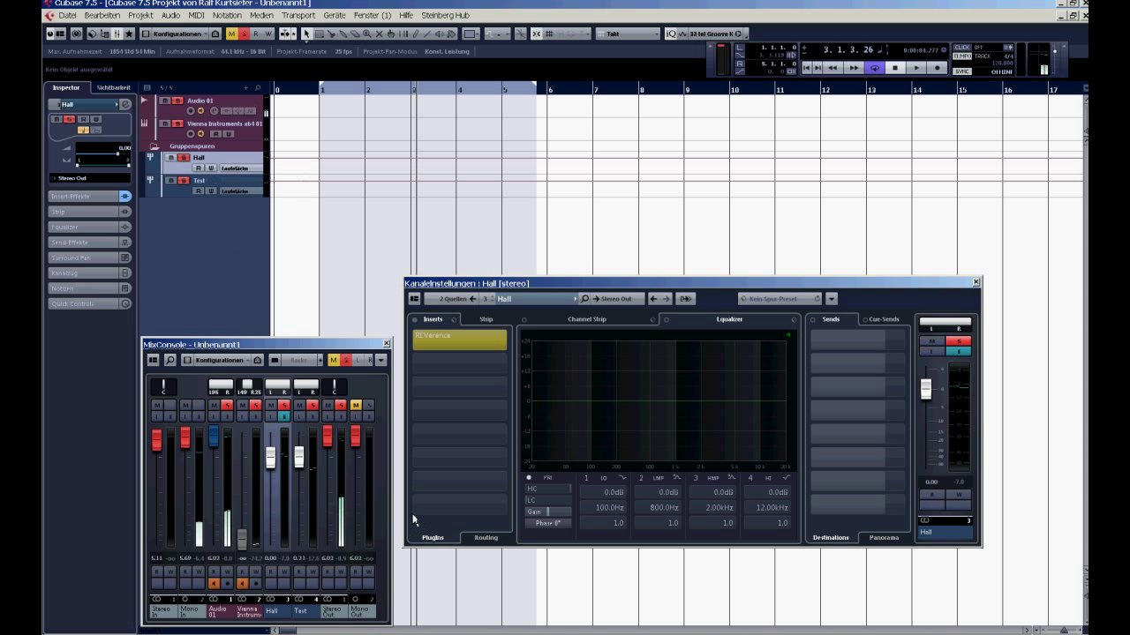
- Inspect the Hall group's REVerence insert loaded with Dutch Concert Hall 1a
left_click(974, 283)
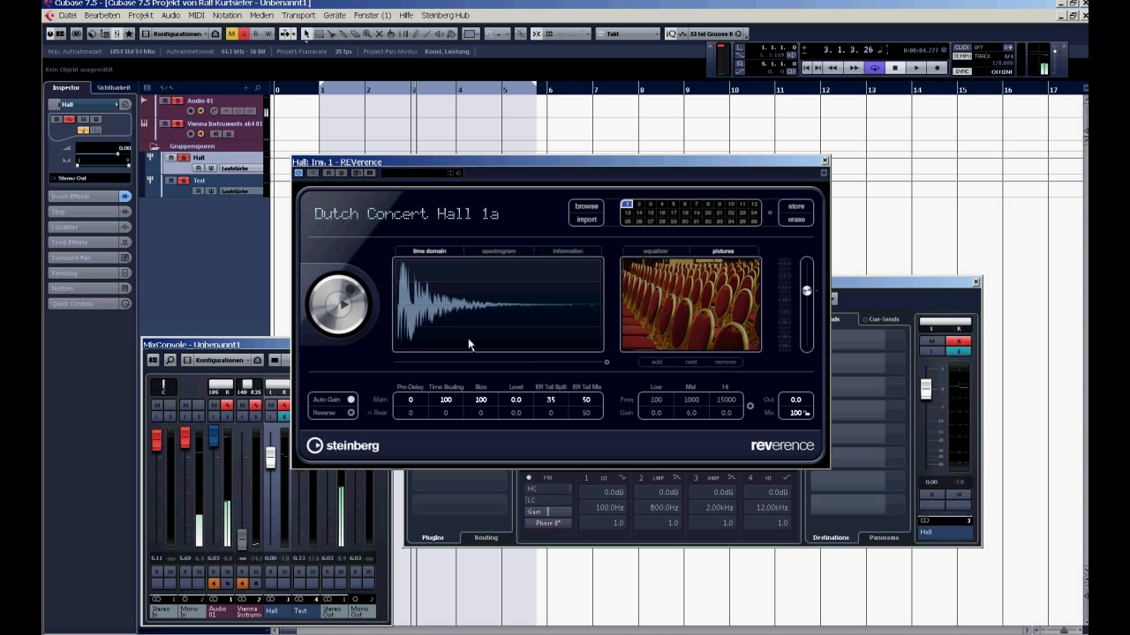
mouse_move(828, 167)
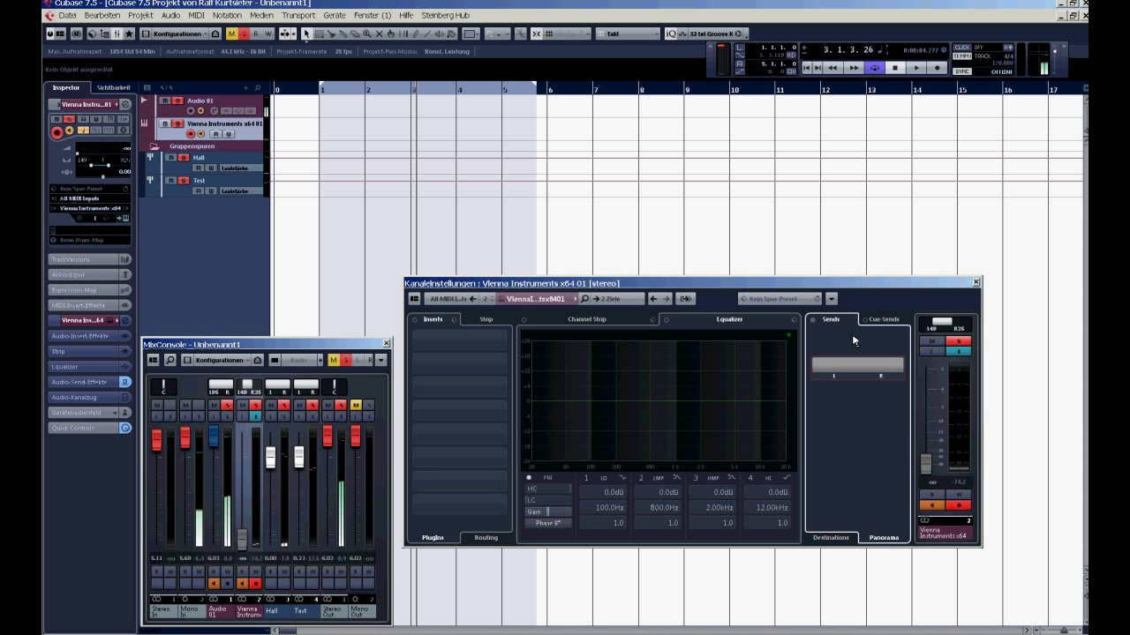
- Reactivate the Vienna Instruments send to the Hall group
left_click(829, 536)
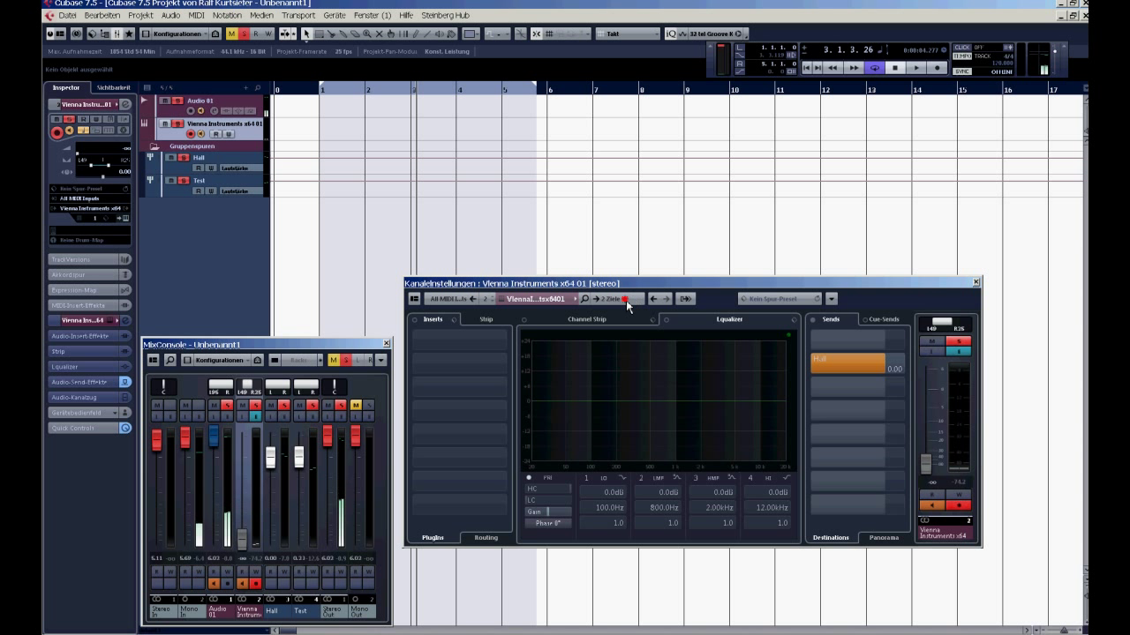
- Set the send destination back to 'Kein Bus', clearing the Hall send
left_click(626, 300)
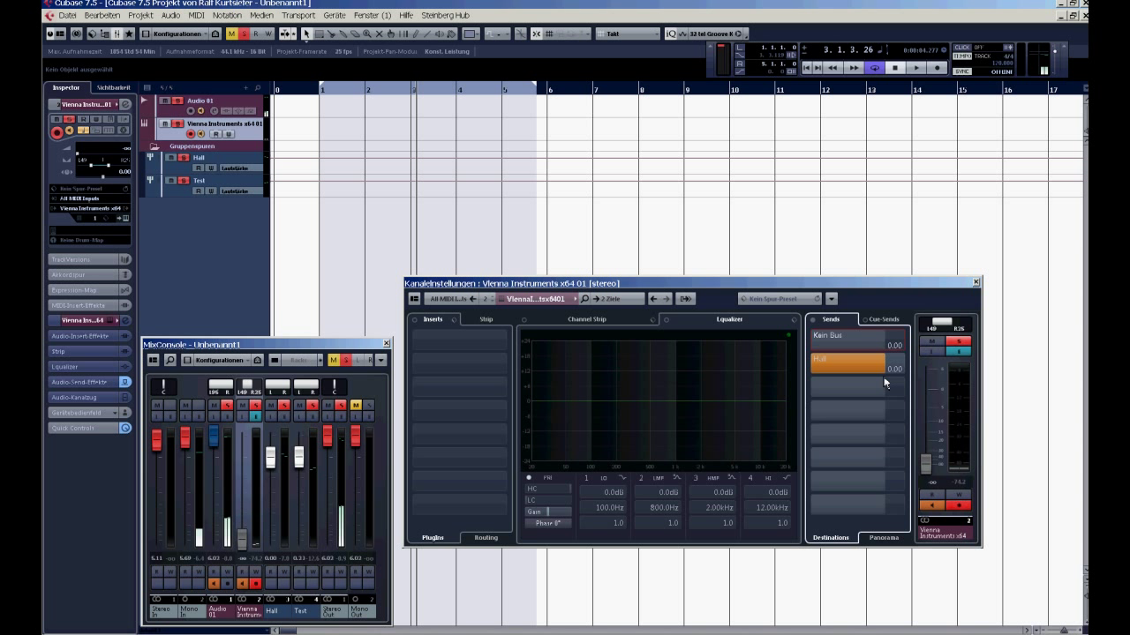
left_click(845, 360)
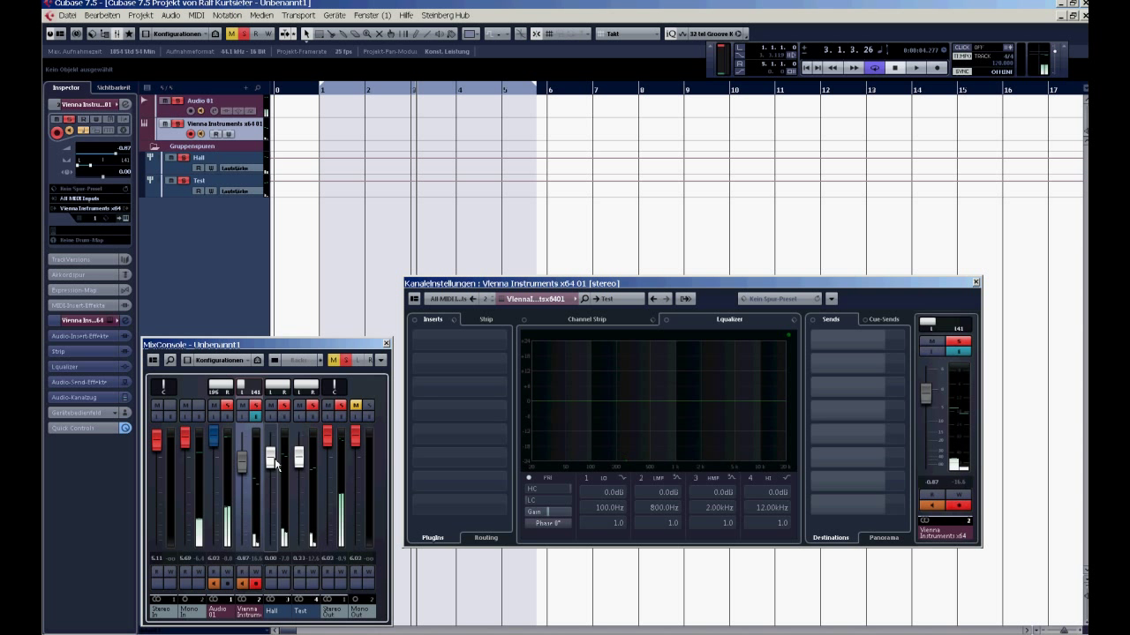
- Lower the Vienna Instruments fader during playback and watch the meters register signal
left_click_drag(272, 457, 272, 544)
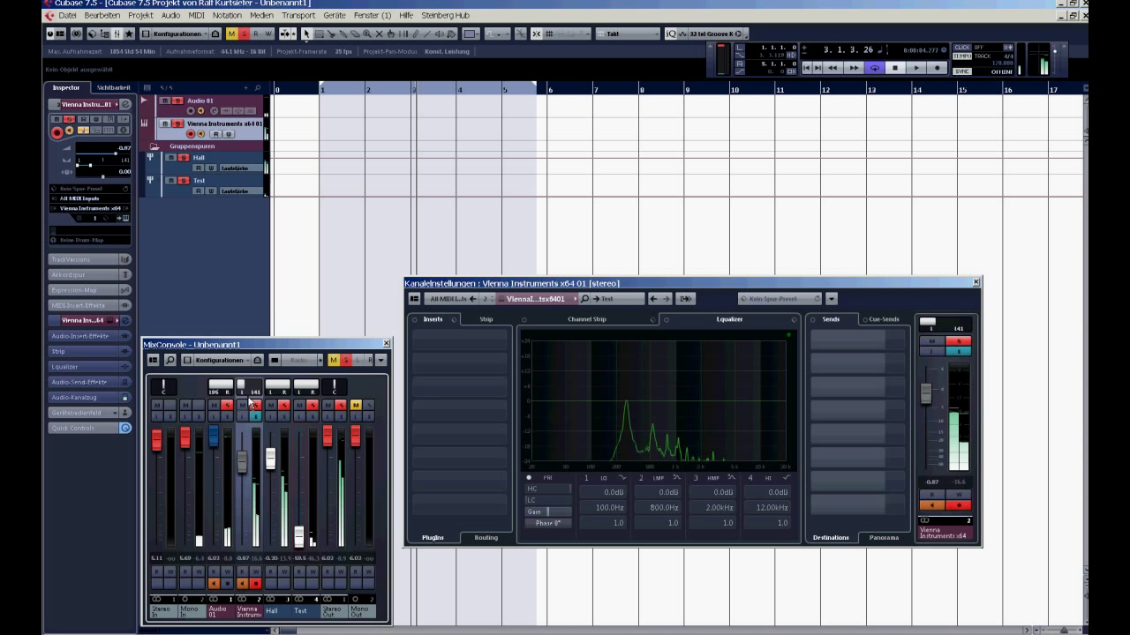
left_click(250, 388)
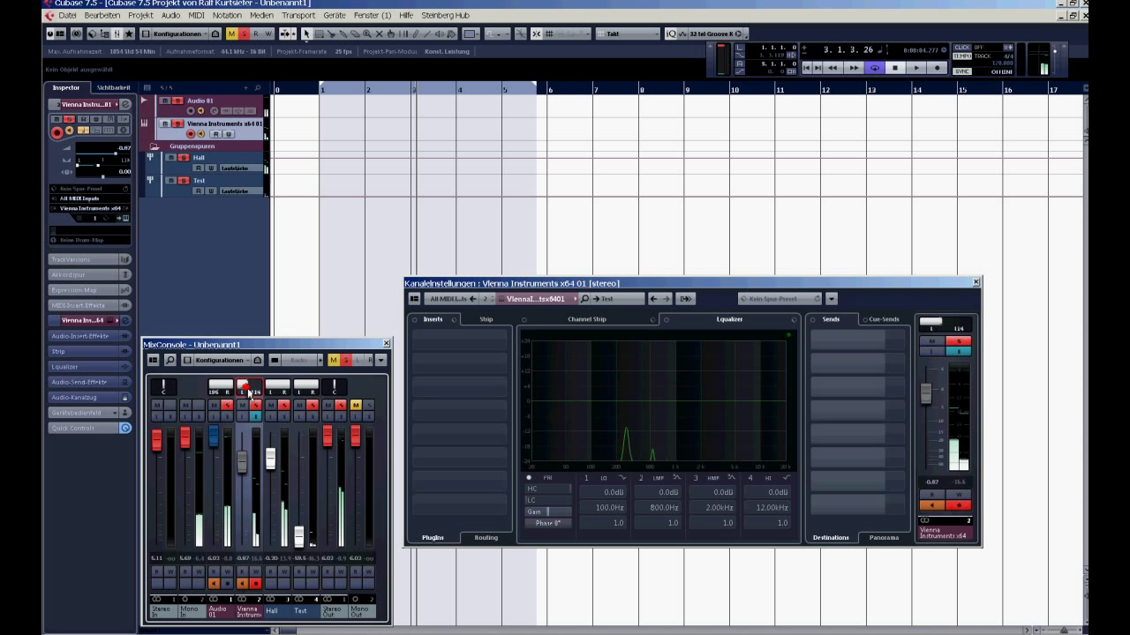